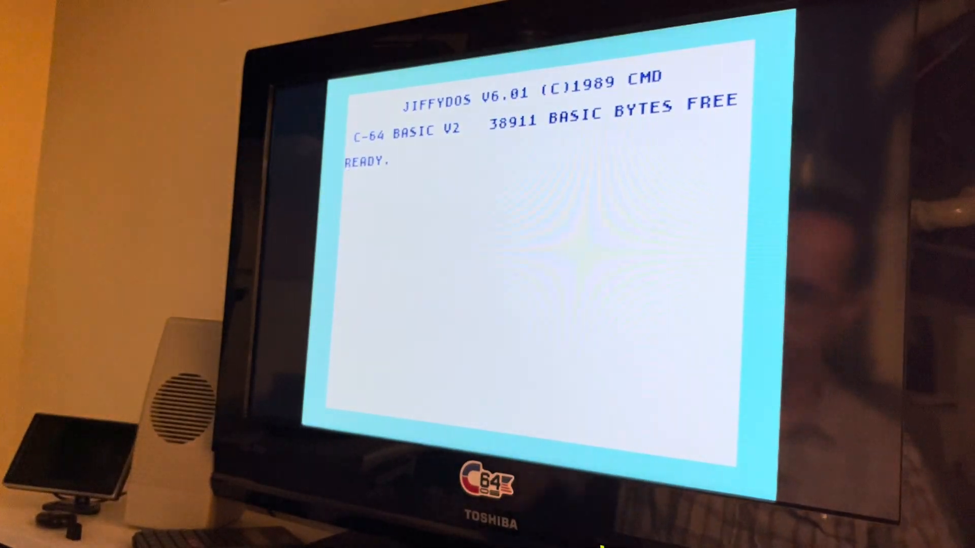
- List the drive root and browse the pictures and os/c64 folders looking for the CGFX tool
key("Return")
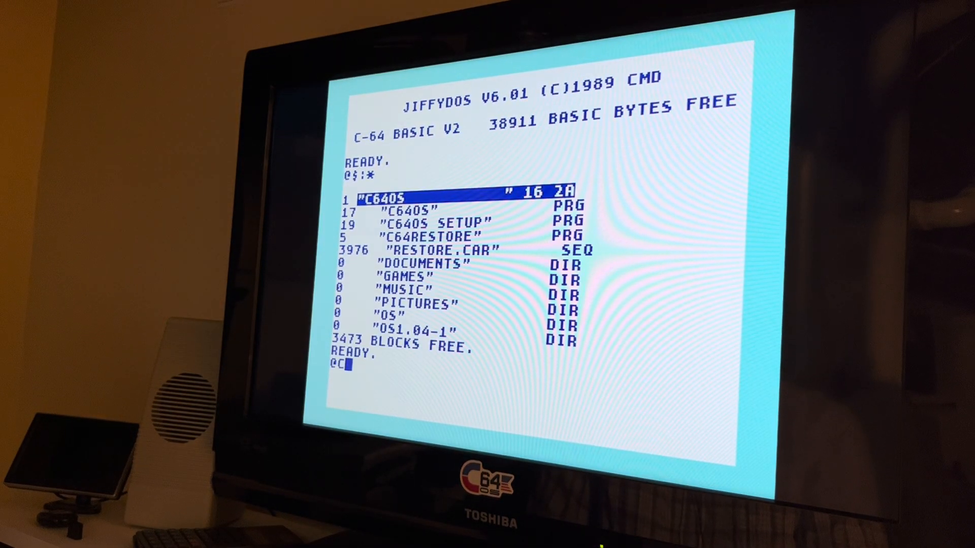
type("D:PICTURES")
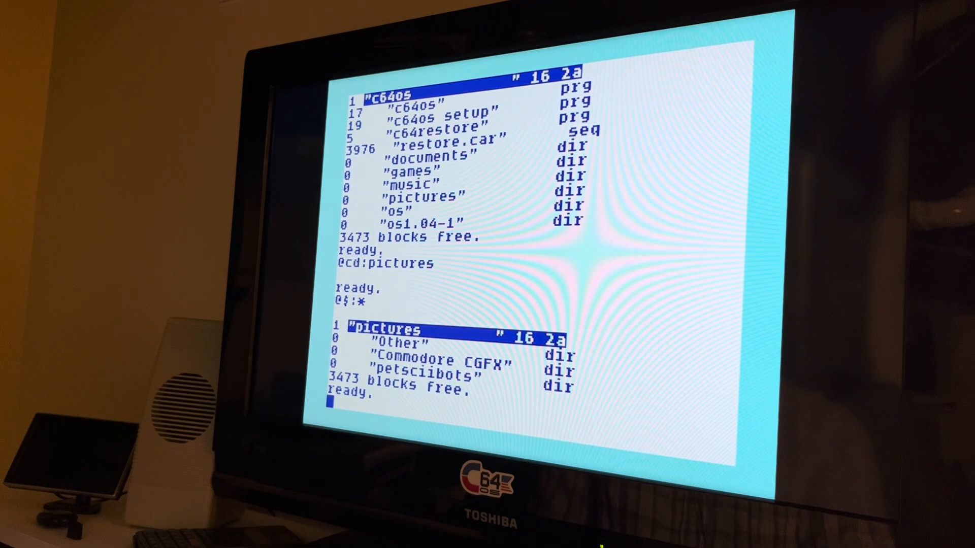
type("cd:Com*")
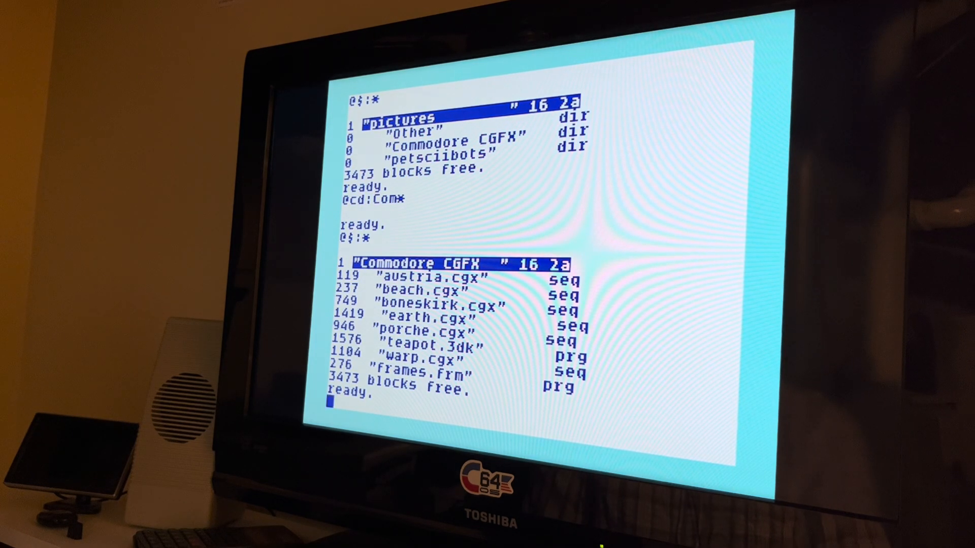
type("↑//")
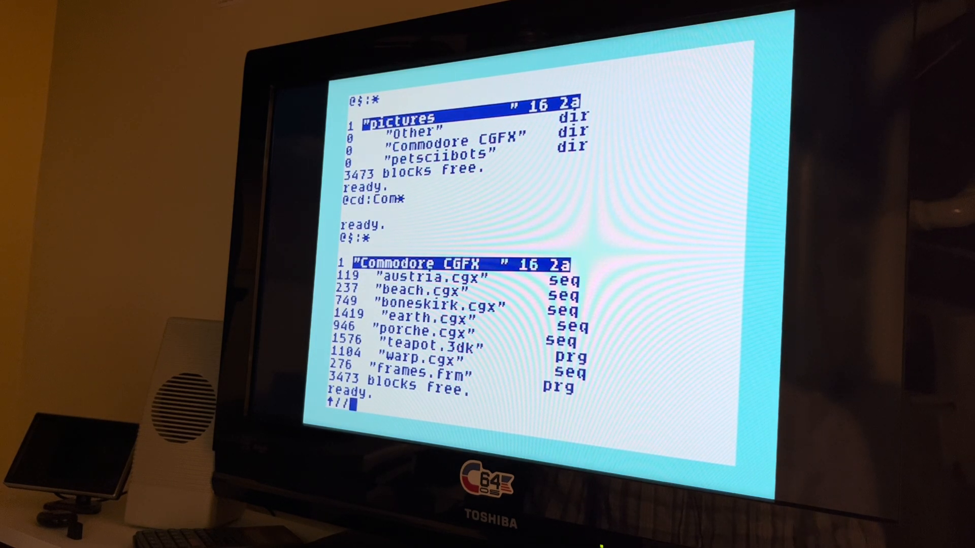
type("os/c64tools/:")
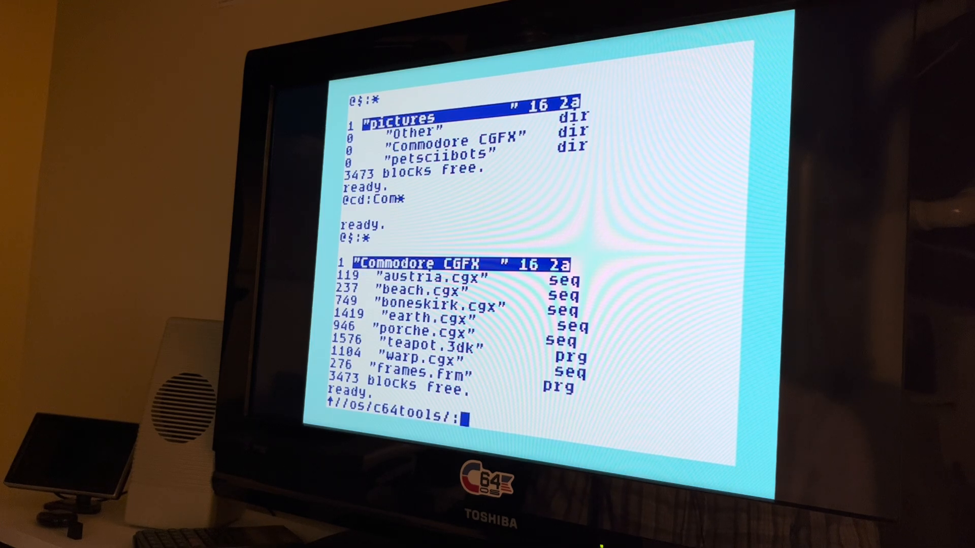
type("CGFX*")
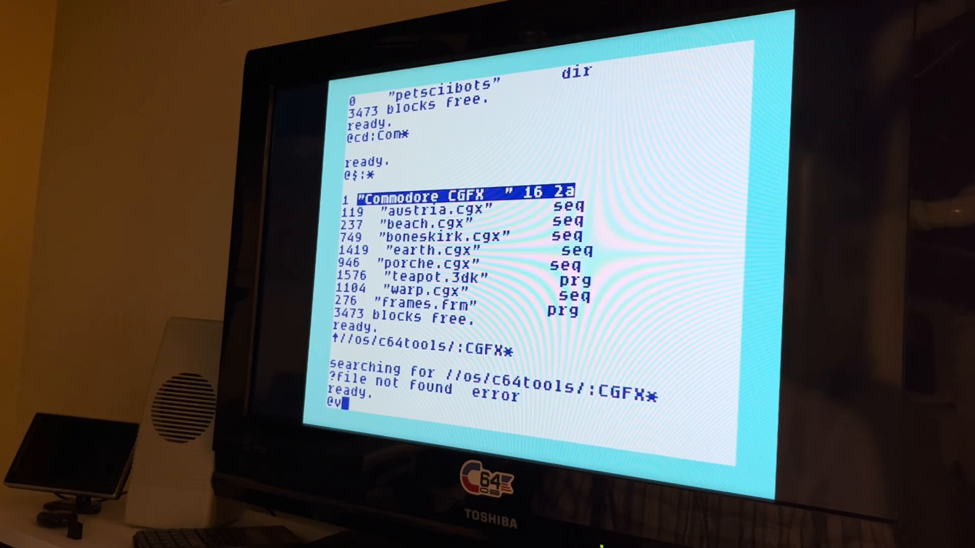
- Change to //os/c64tools and load the cgfx creator program
type("cd//")
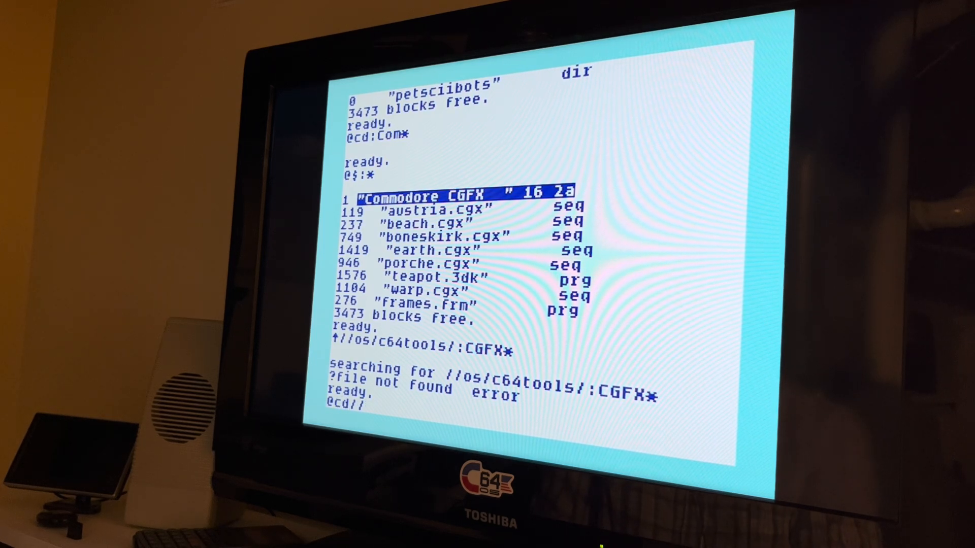
type("os/c64tools")
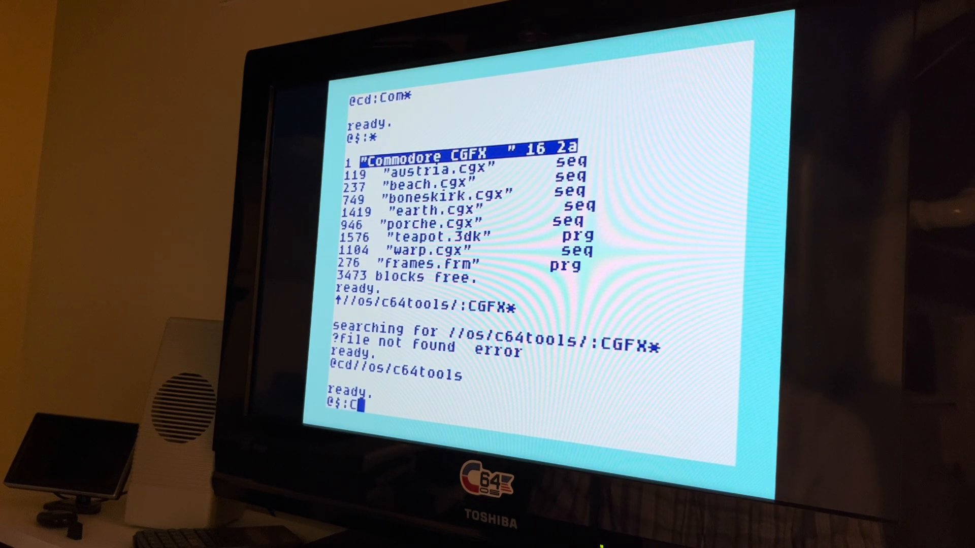
type("gfx")
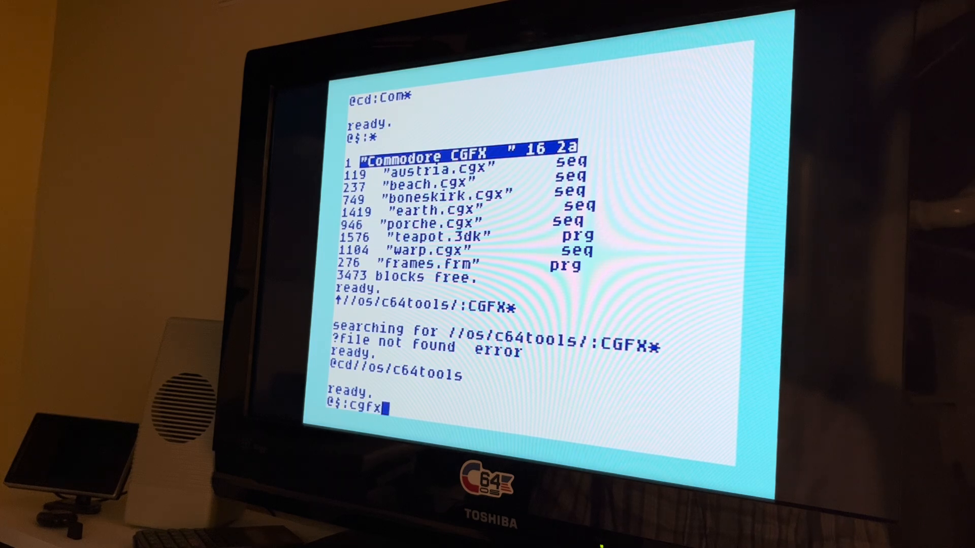
key("Return")
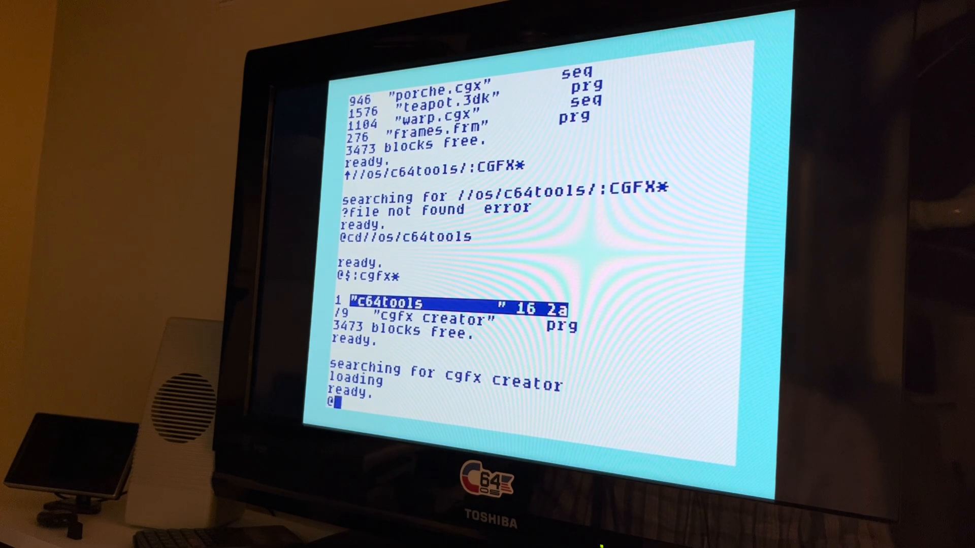
- Make the Commodore CGFX pictures folder (//os/pictures, Com*) current and enter run
type("cd//os/")
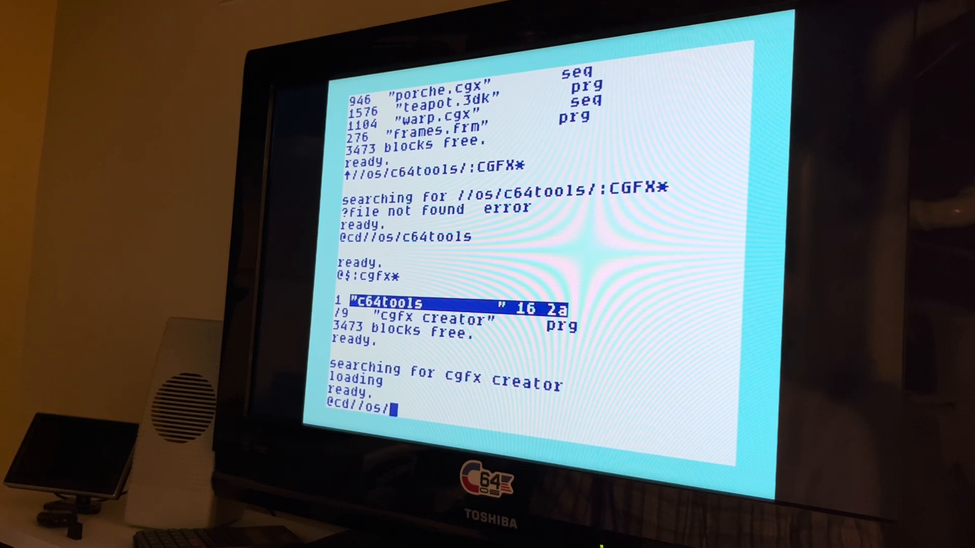
type("cd //os/pictures")
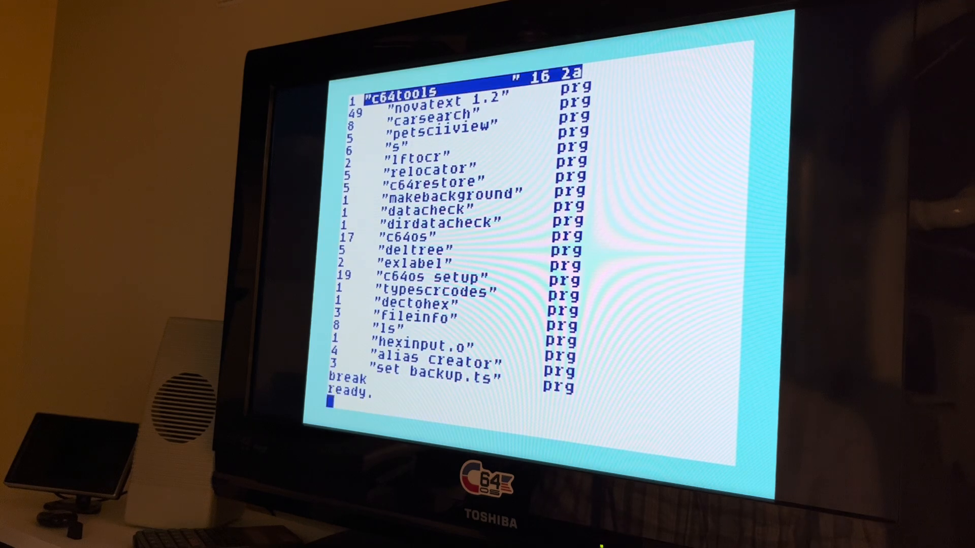
type("@cd//pictures")
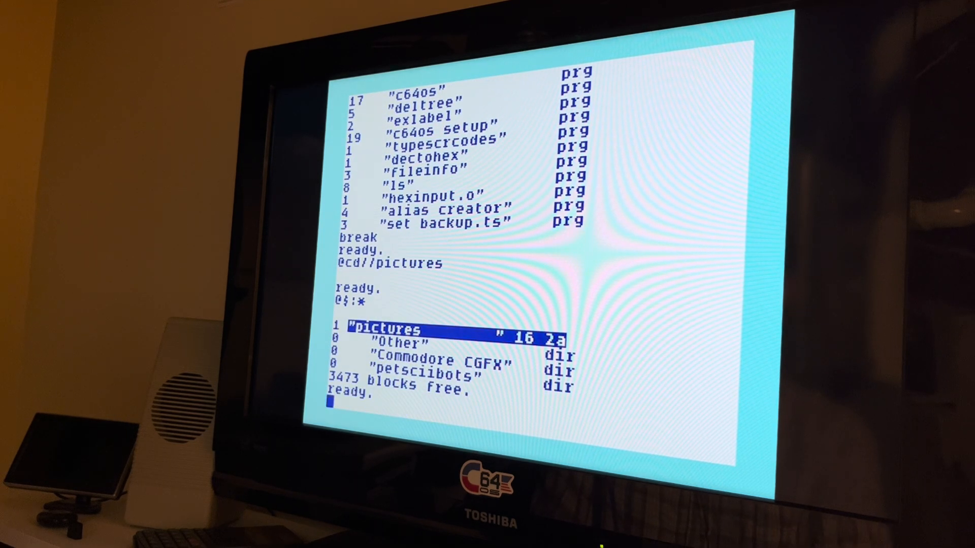
type("@cd:Com*")
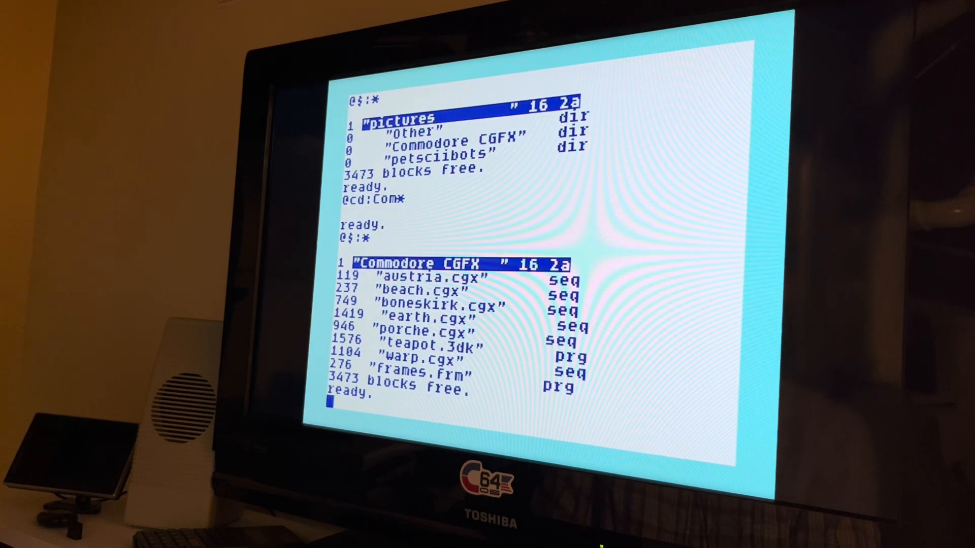
type("run")
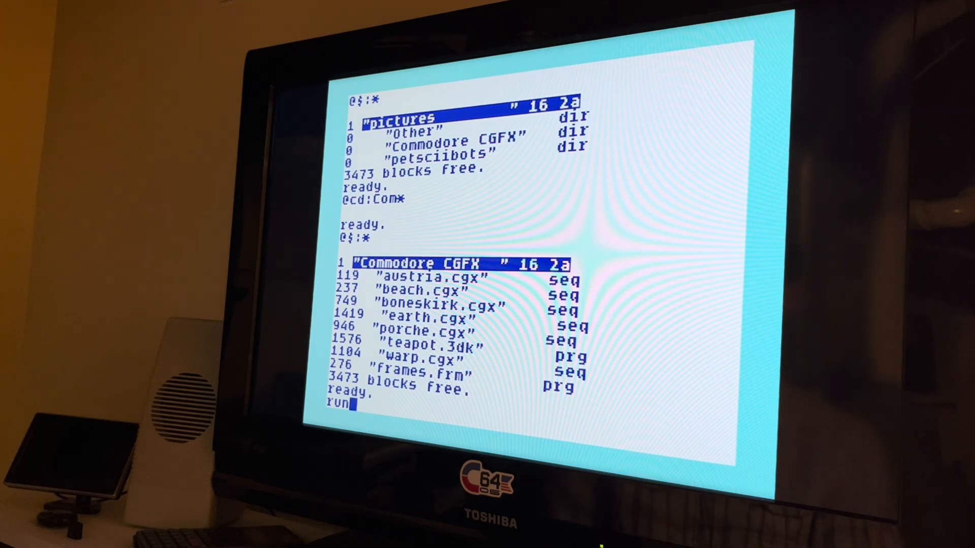
- Start CGFX Creator and enter filename fireplace, artist Unknown, source DuckDuckGo GIF
key("Return")
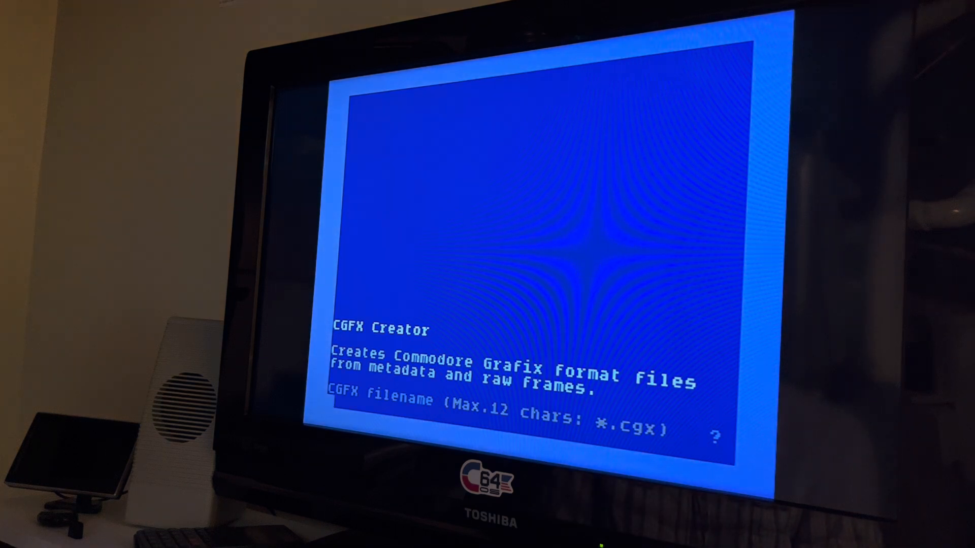
type("fireplace")
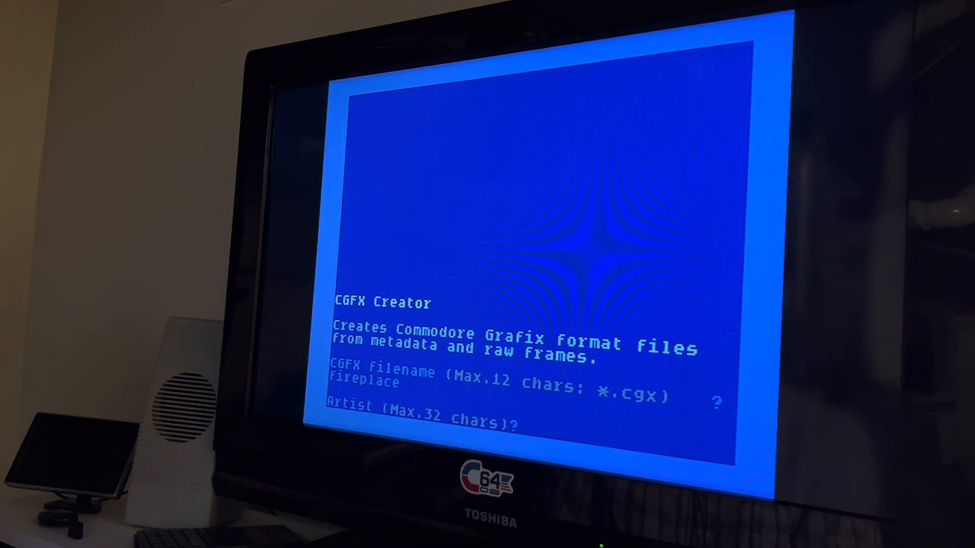
type("Unknown")
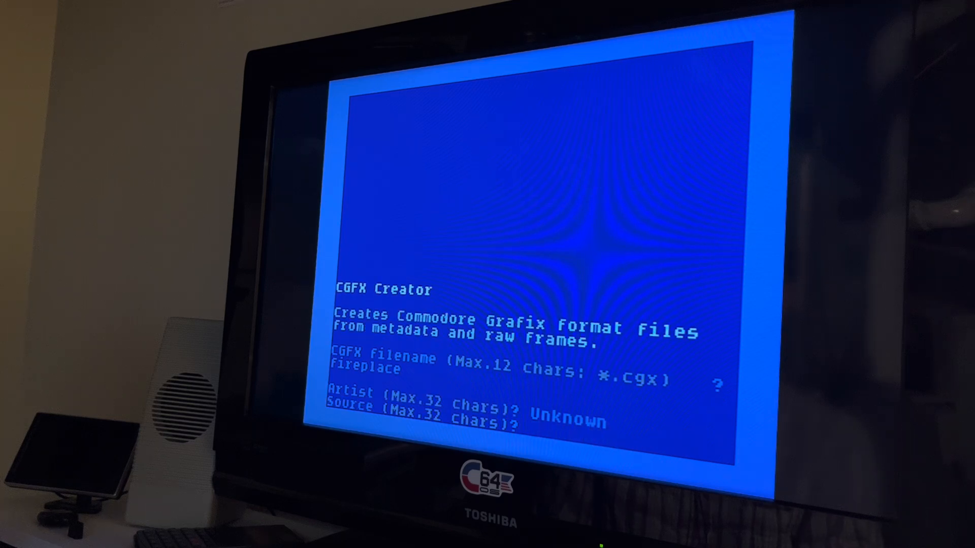
type("DuckDuckGo GIF")
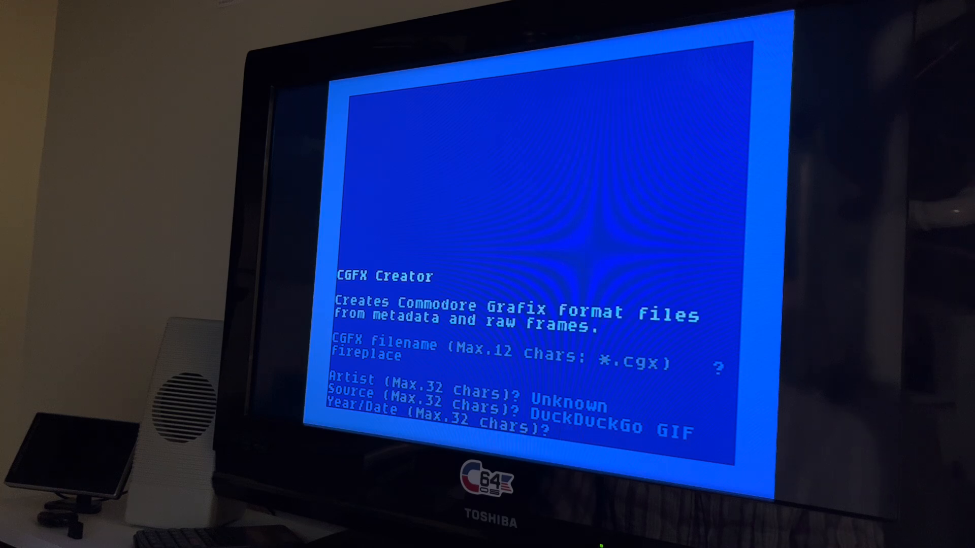
- Enter date August 2023 and title Hearth and Home
type("August 2023")
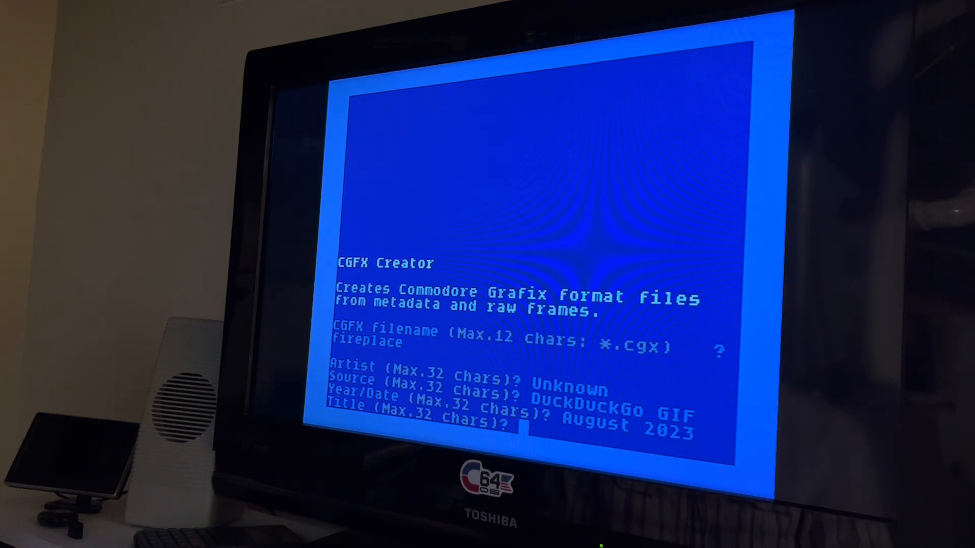
type("Hearth and")
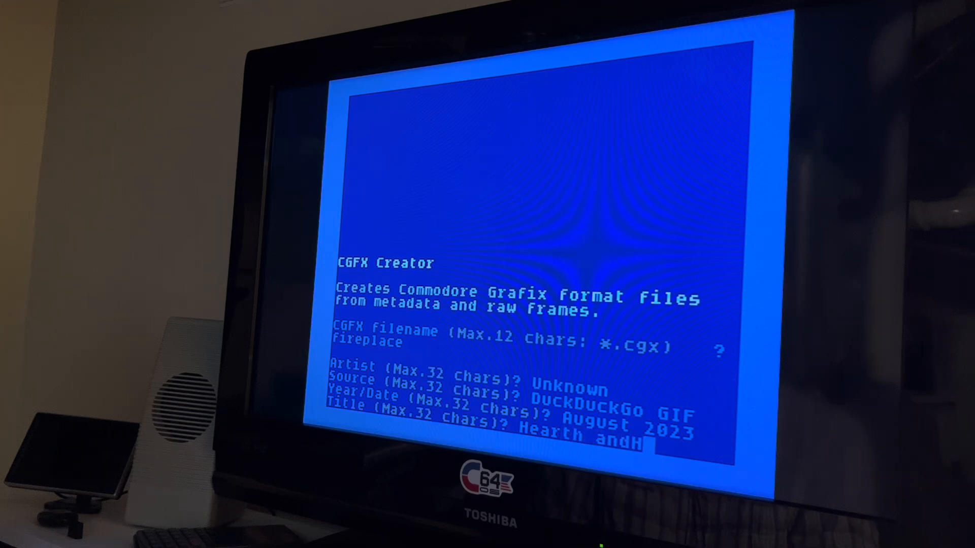
type("Home")
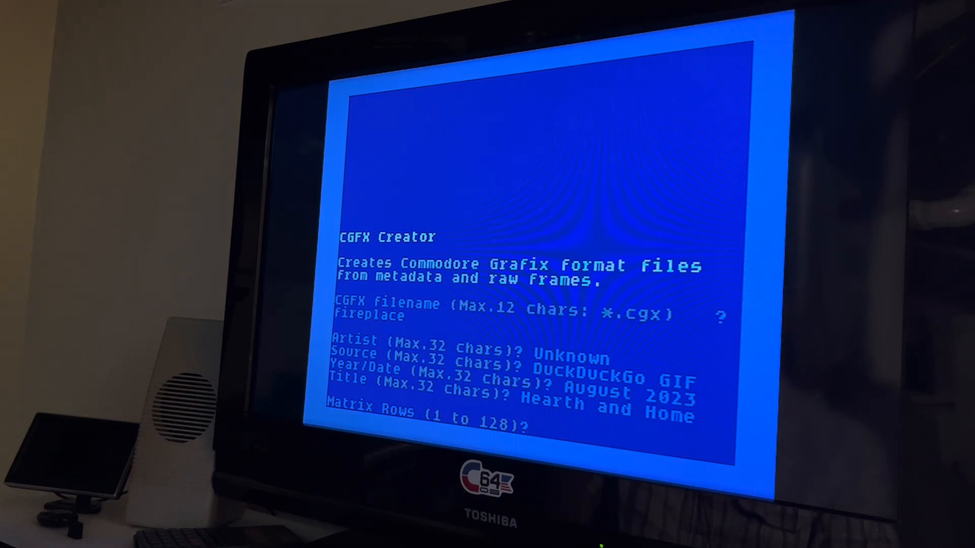
- Set the animation to loop forever (0) with a one-tenth-second frame delay (1)
type("1")
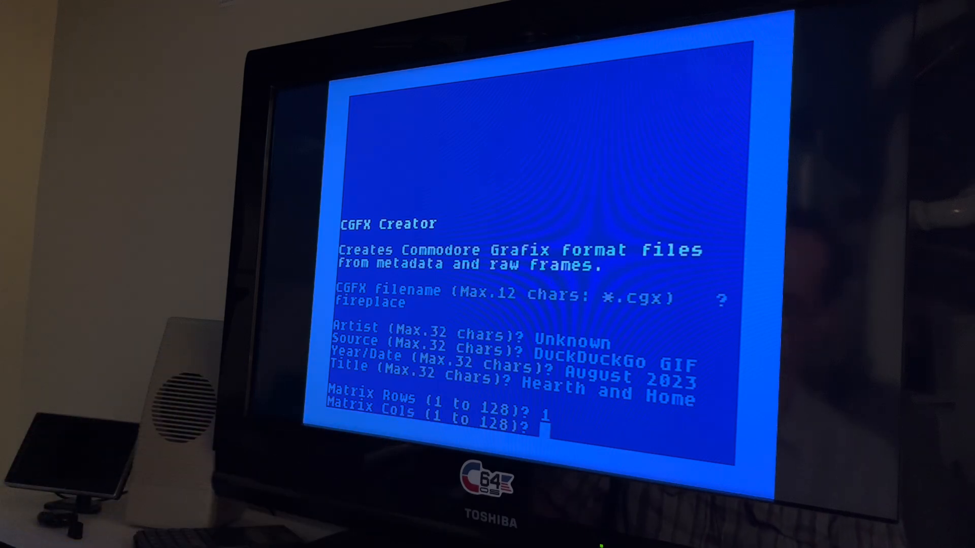
type("7")
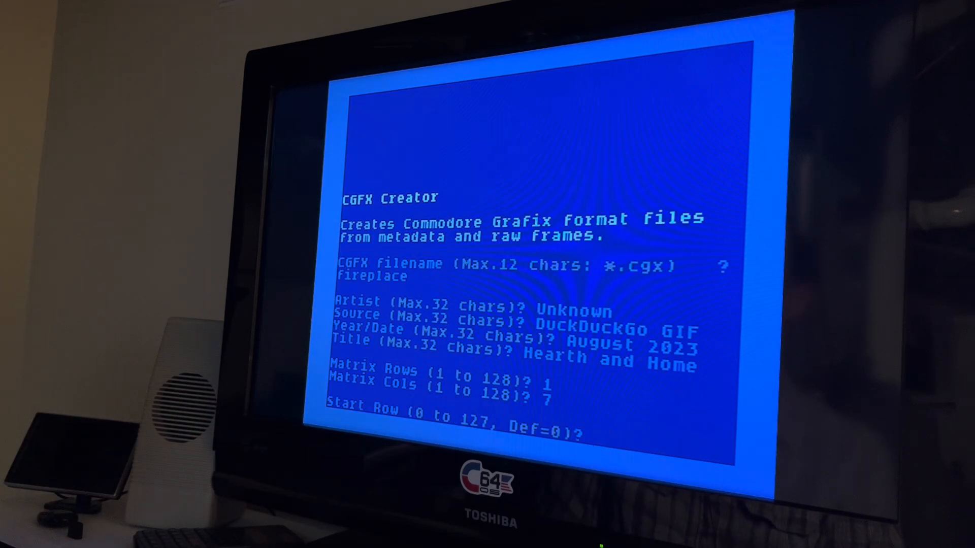
type("0")
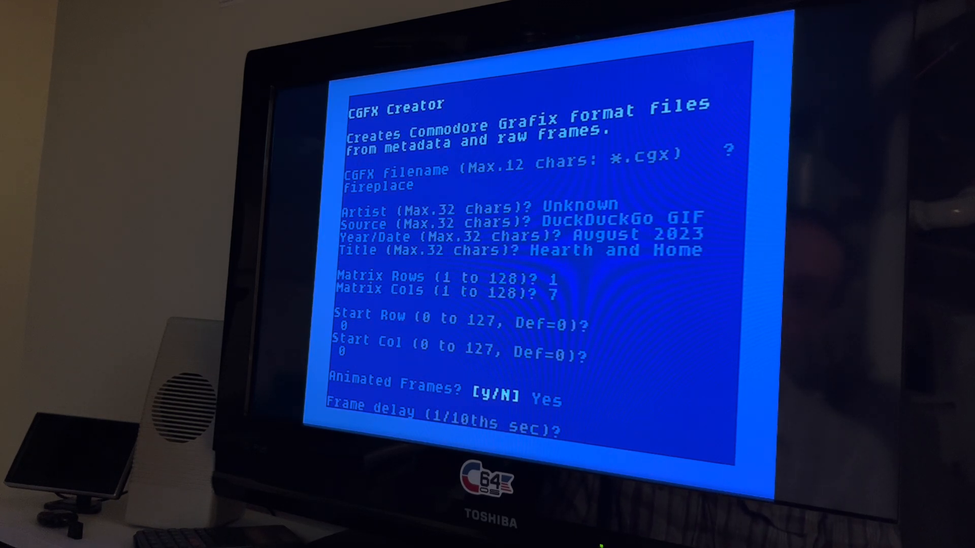
type("1")
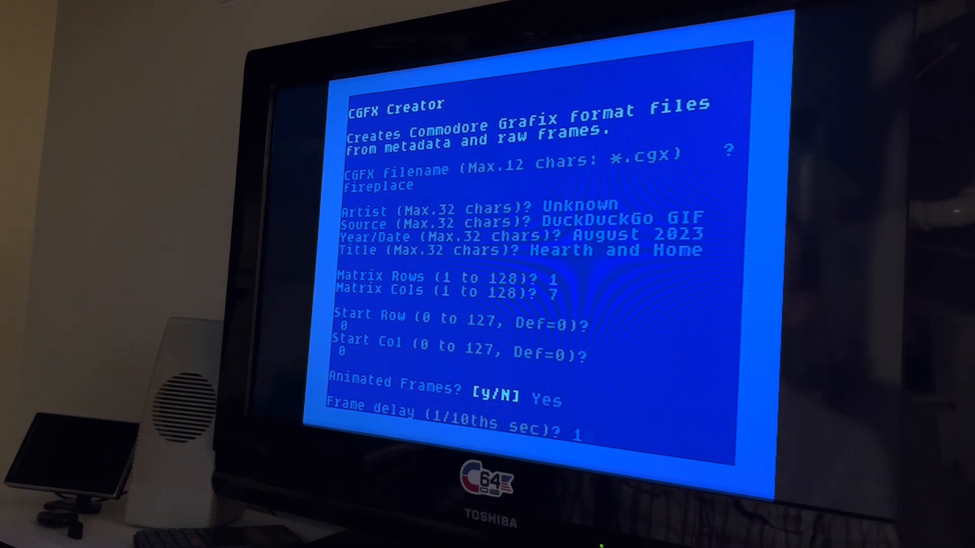
key("enter")
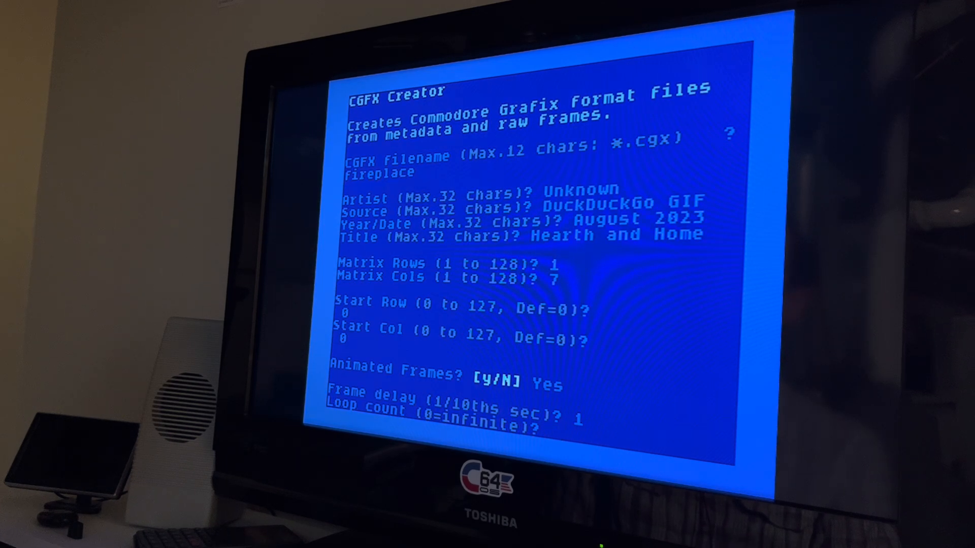
type("0")
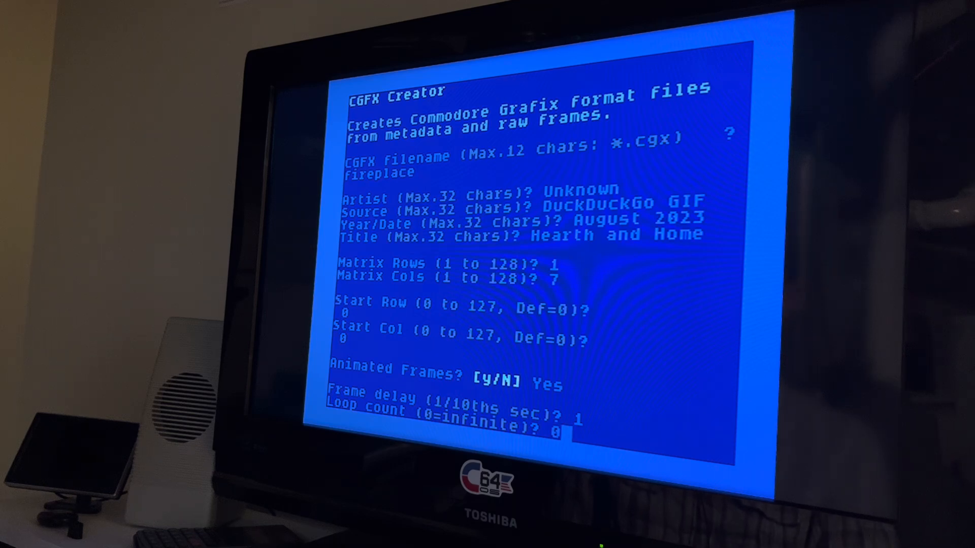
key("Return")
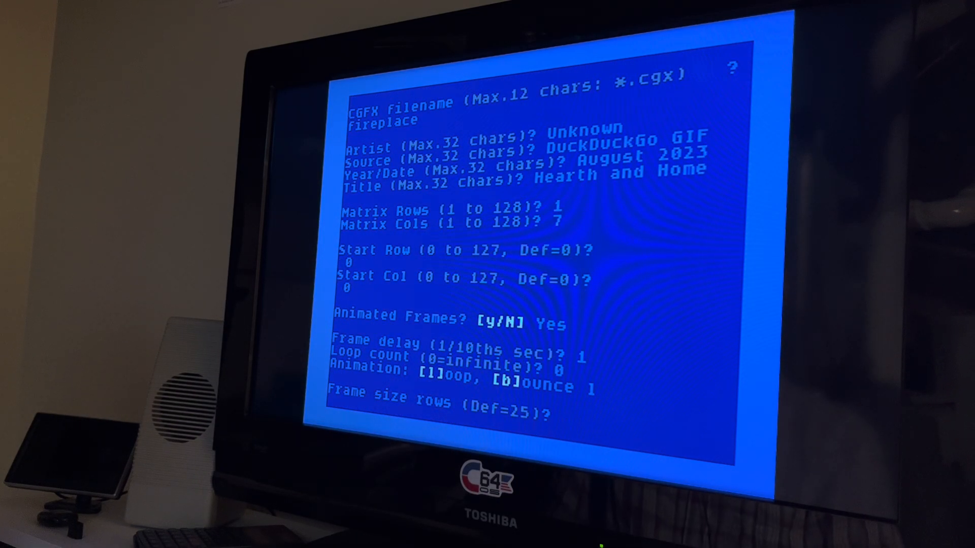
- Set frames to 25 rows by 40 columns in video mode 5 (multicolor bitmap) and pack the file
type("25")
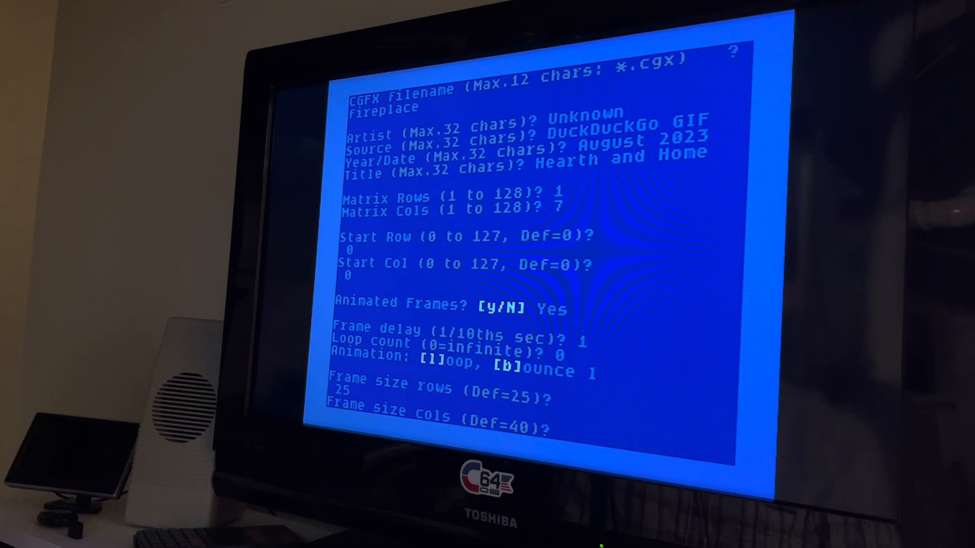
type("40")
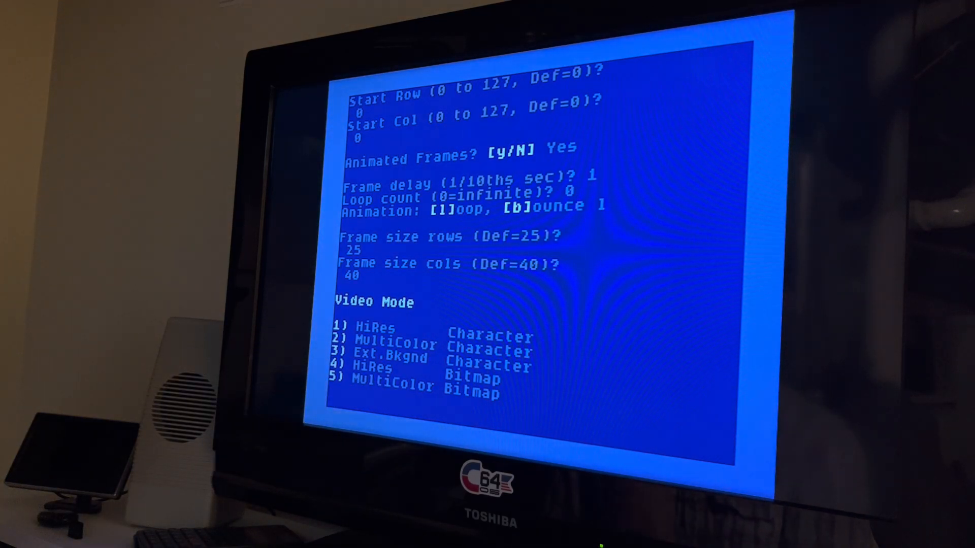
type("5")
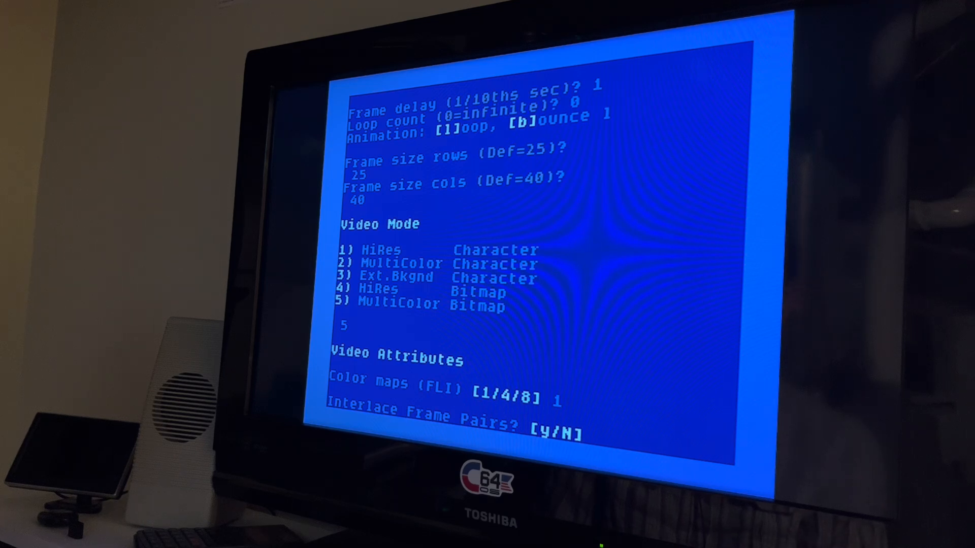
type("No")
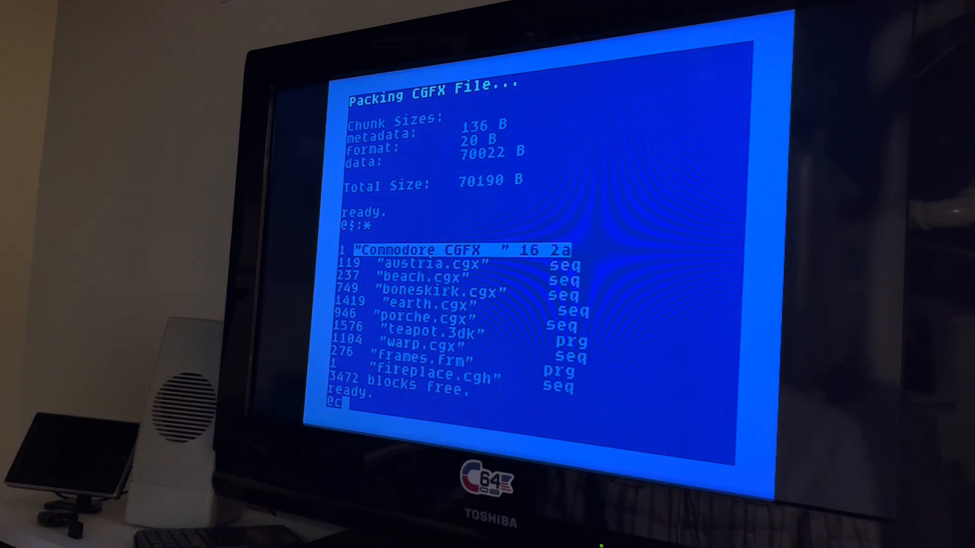
- Combine fireplace.cgh and frames.frm into fireplace.cgx with @c:, then return to C64 OS
type(":")
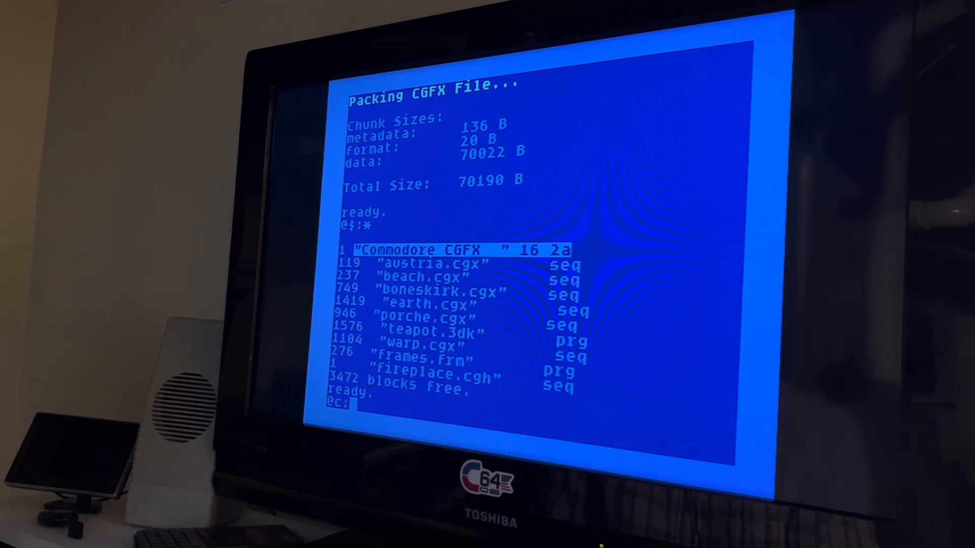
type("fireplac")
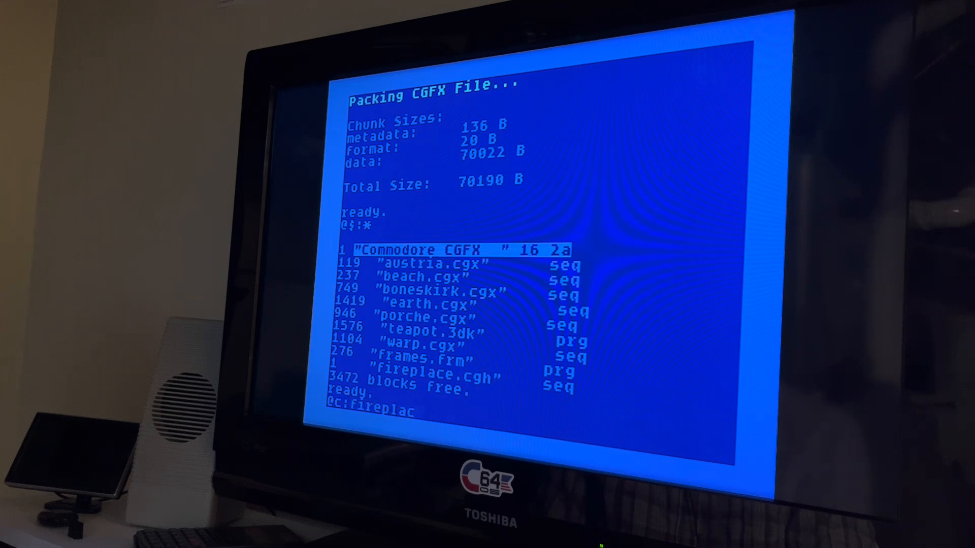
type("e.cg")
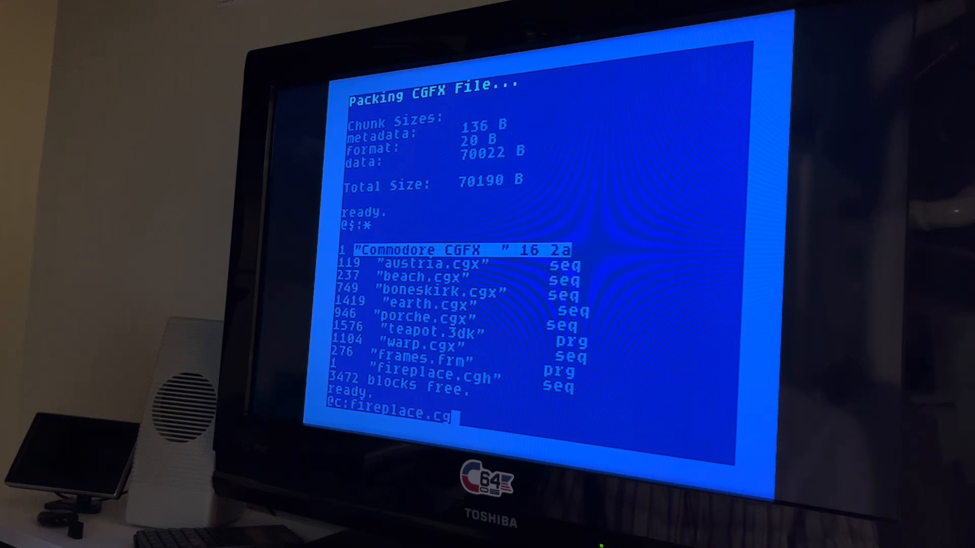
type("x=")
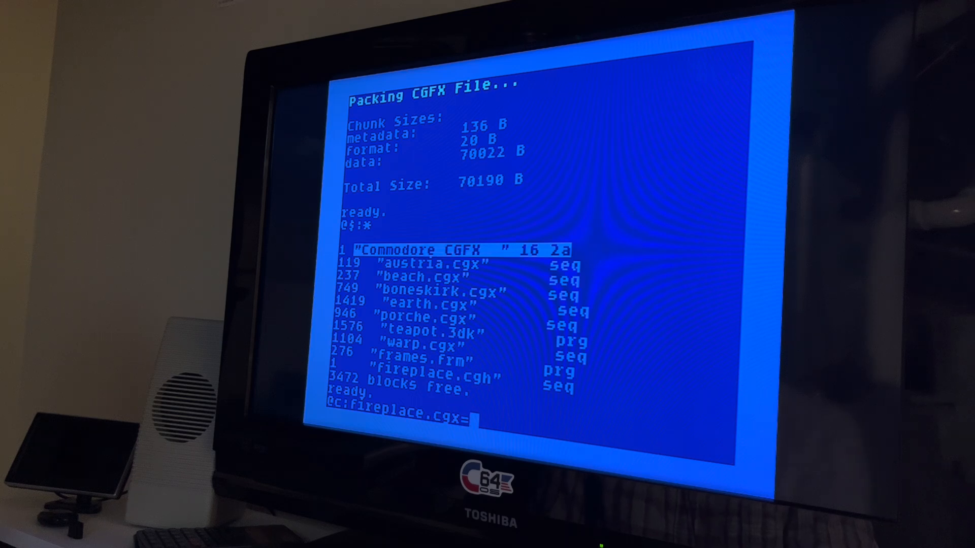
type("fireplac")
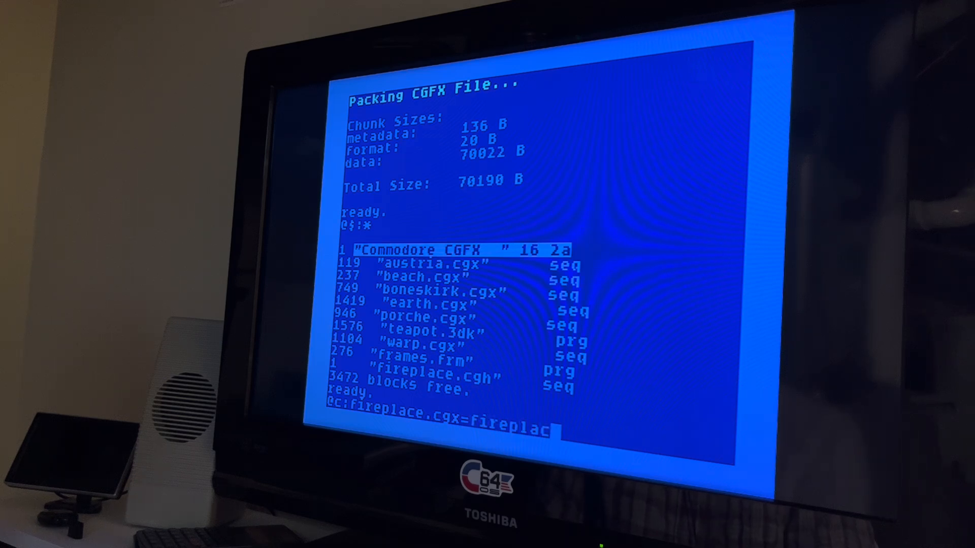
type("e,cg")
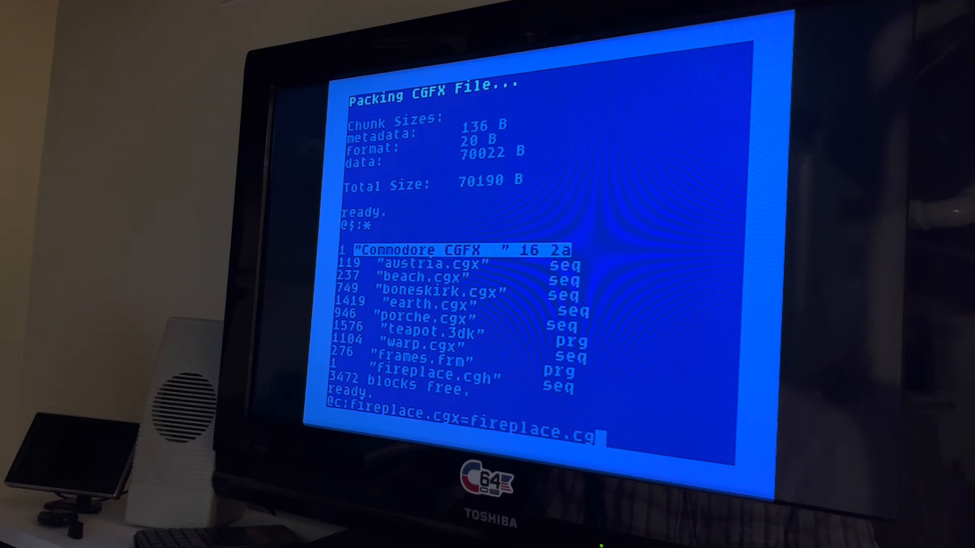
type("h,")
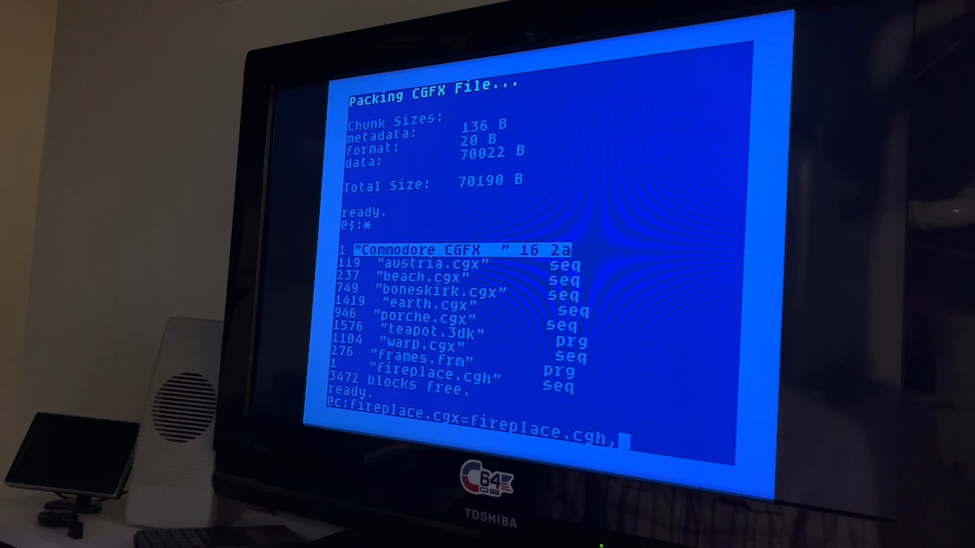
type("frames.frm")
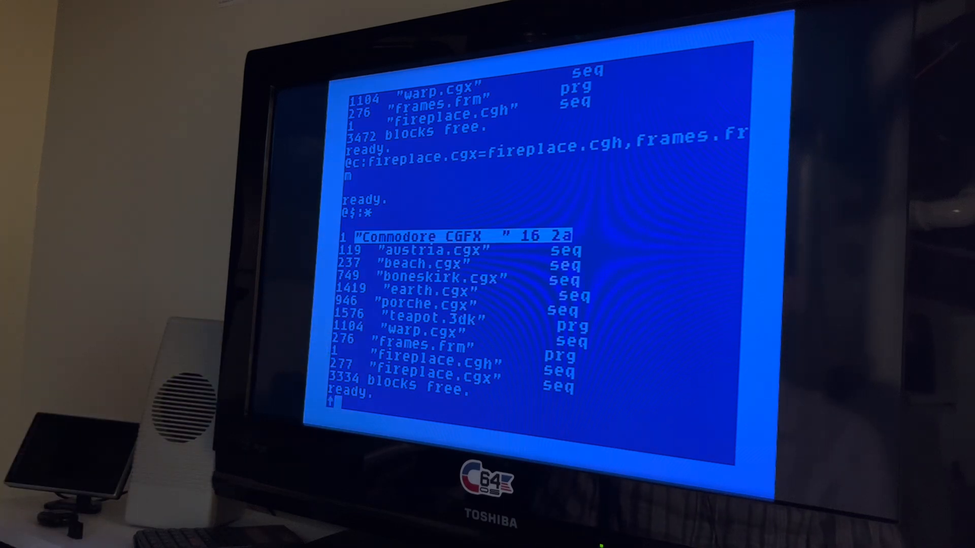
type("//:c640s")
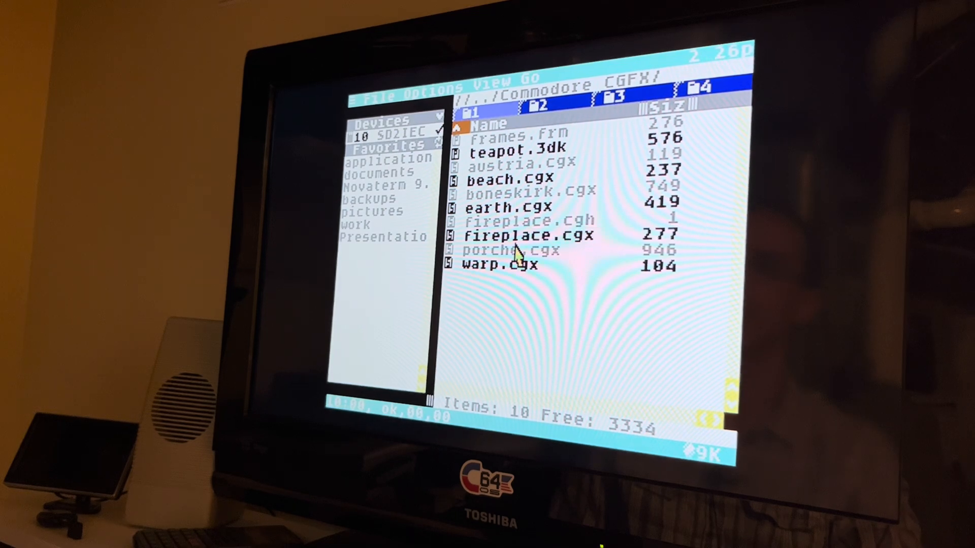
- Open fireplace.cgx from the file list in the image viewer
left_click(554, 235)
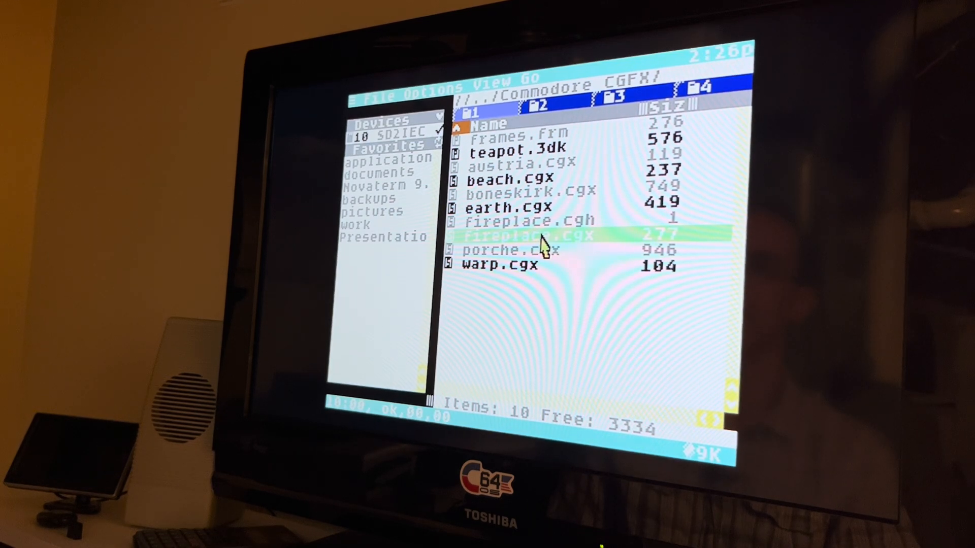
double_click(541, 237)
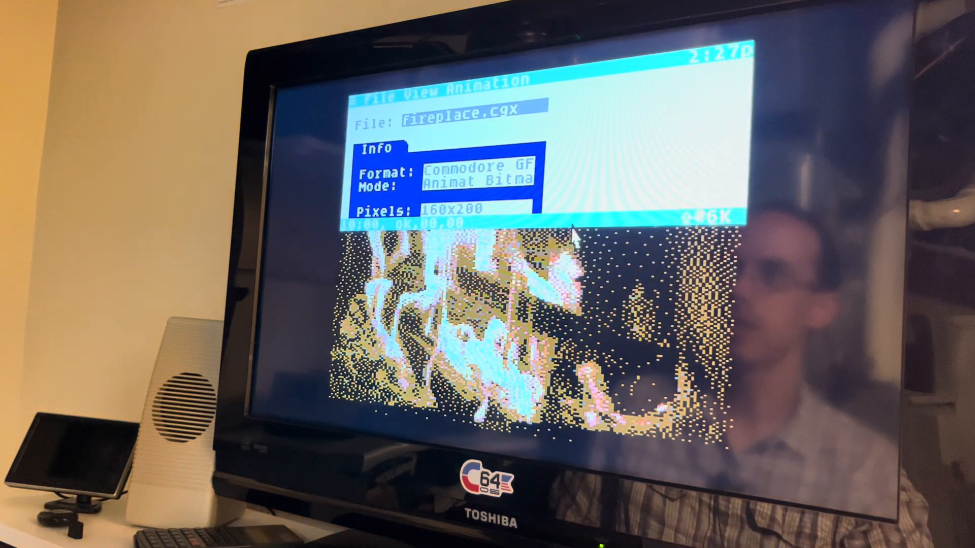
- Choose Play from the Animation menu to run the flames full screen
left_click(492, 81)
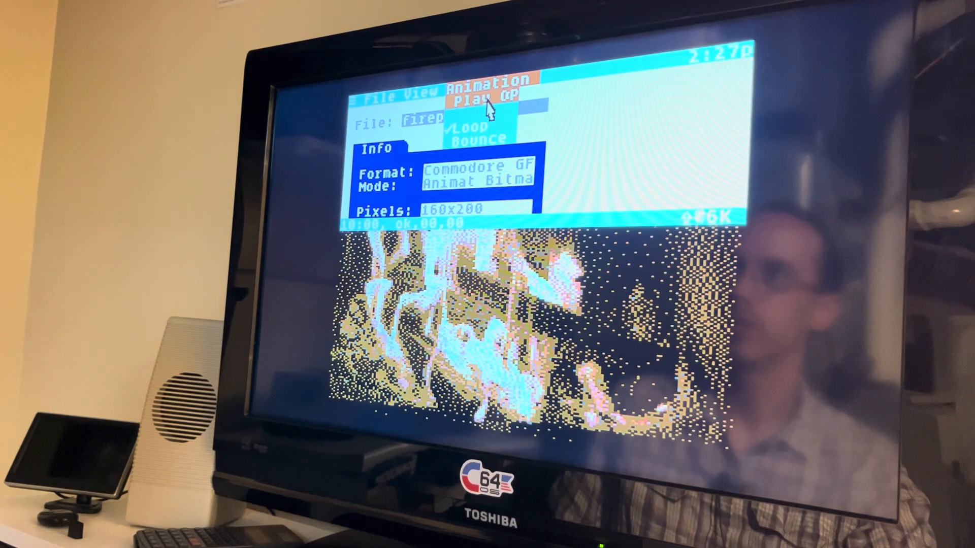
left_click(476, 101)
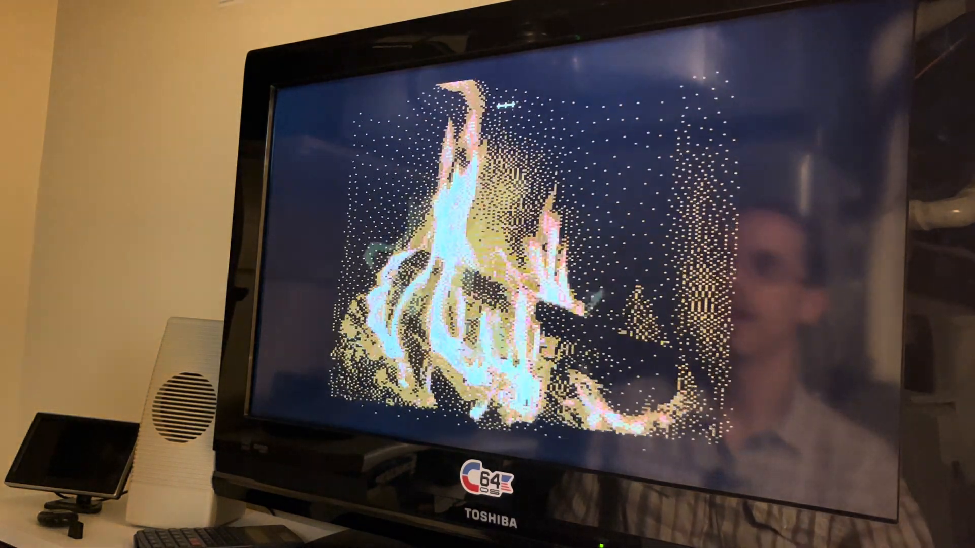